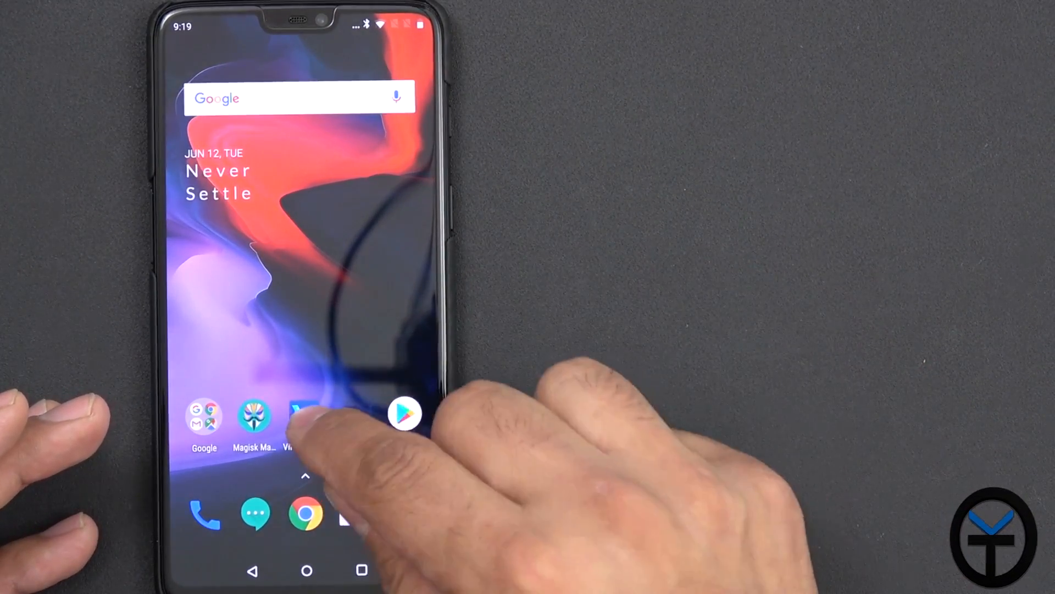
Step: Check the audio module description in Magisk Manager and close it
{"action": "left_click", "coordinate": [305, 424]}
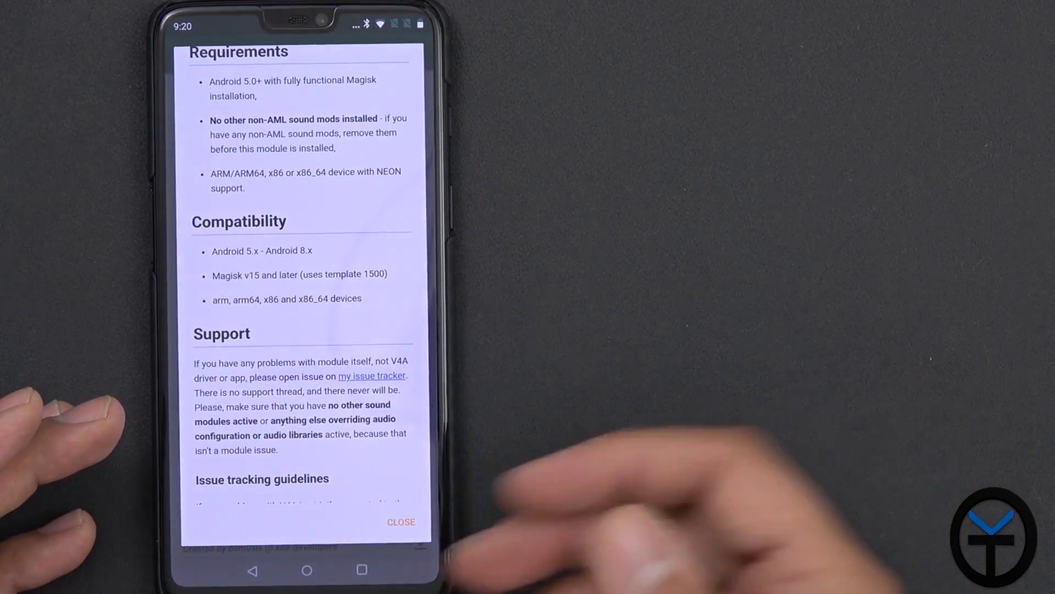
{"action": "left_click", "coordinate": [401, 522]}
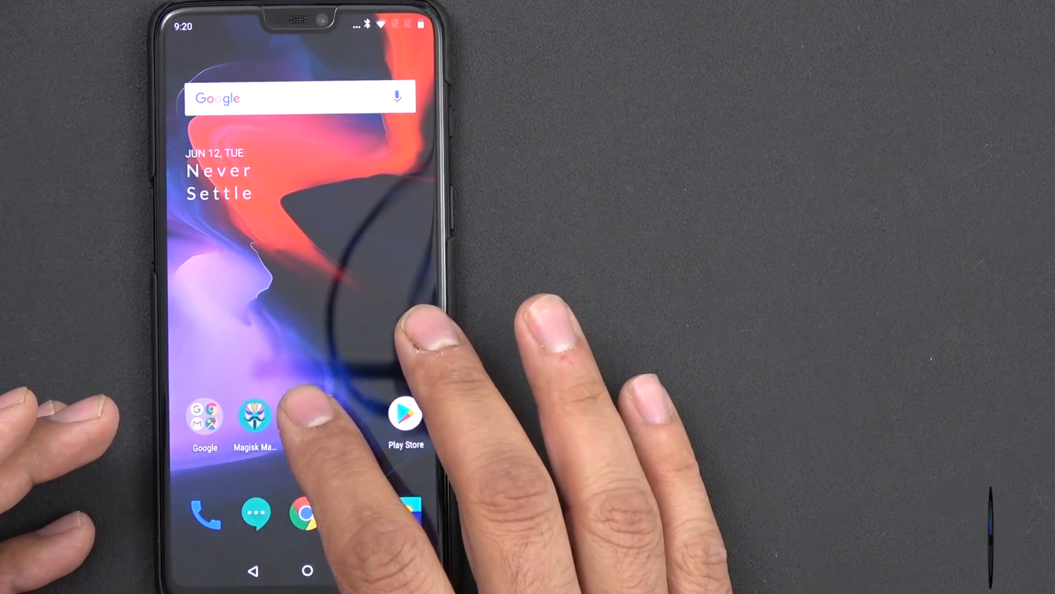
Step: Launch ViPER4Android FX from the app drawer and show its navigation drawer
{"action": "left_click", "coordinate": [254, 414]}
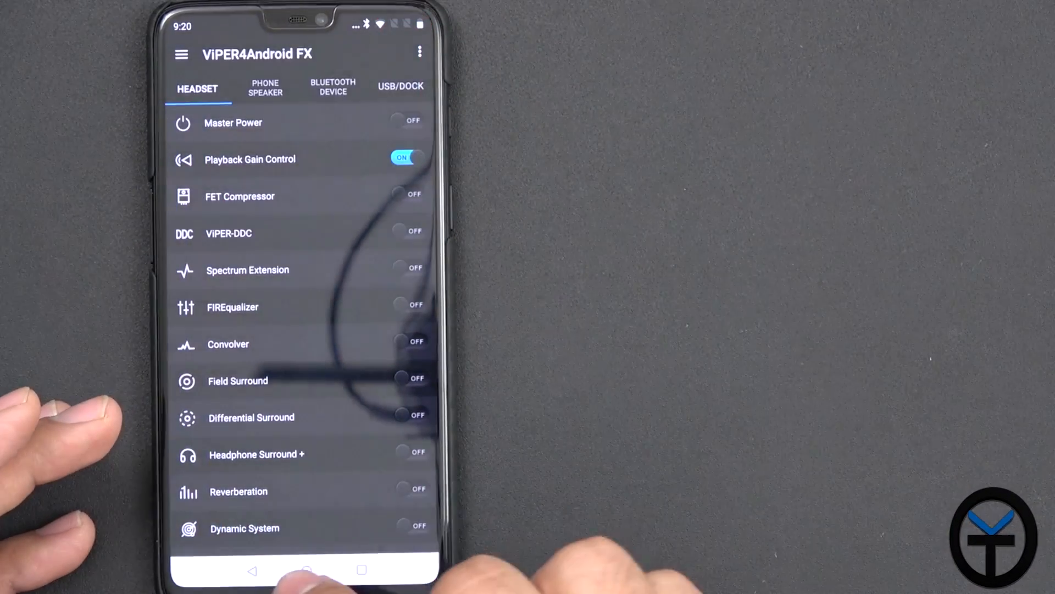
{"action": "left_click", "coordinate": [306, 570]}
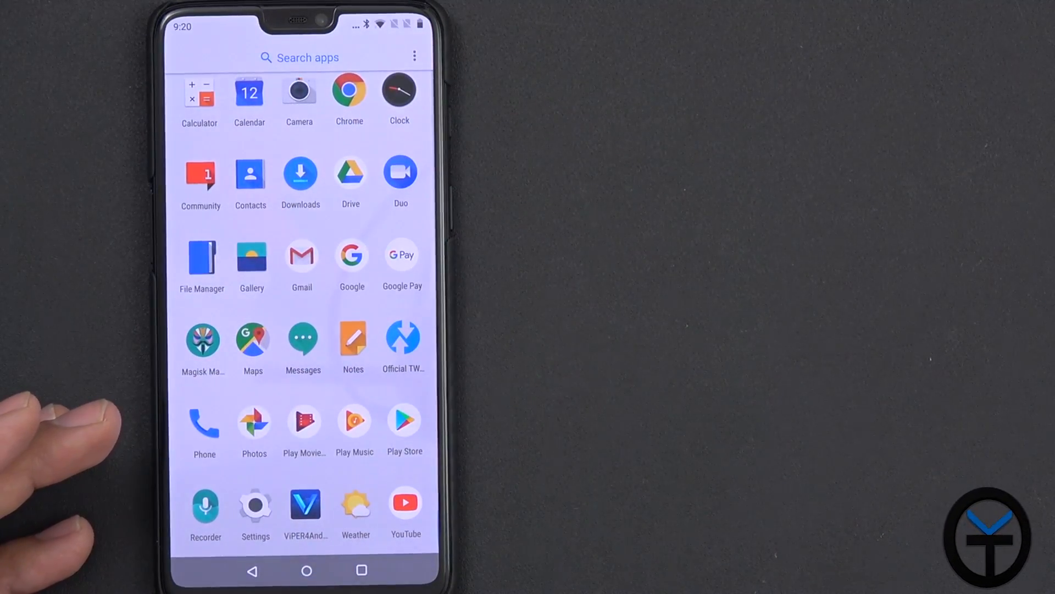
{"action": "left_click", "coordinate": [304, 504]}
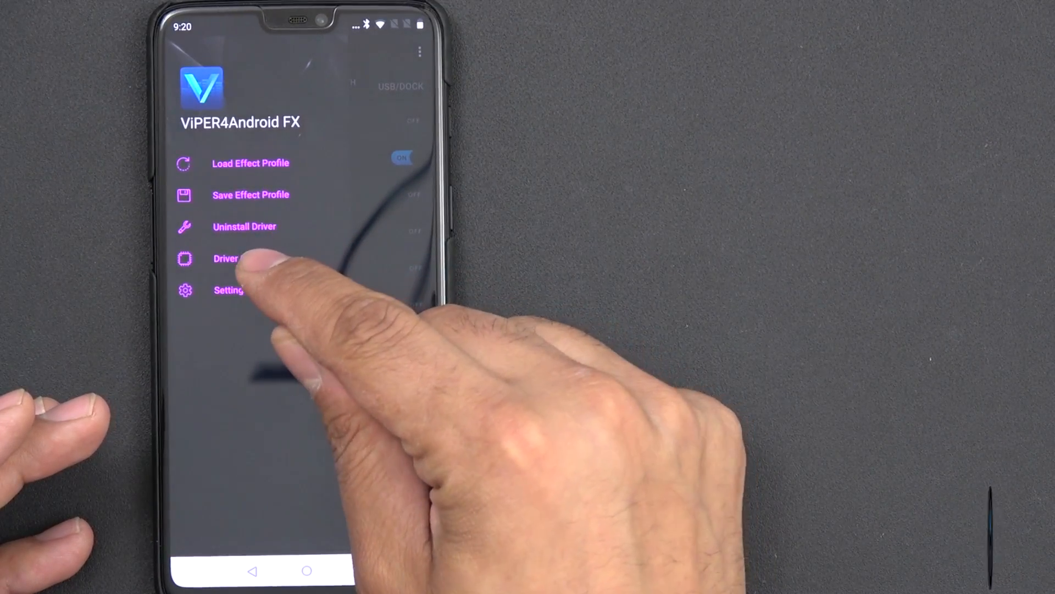
{"action": "left_click", "coordinate": [225, 258]}
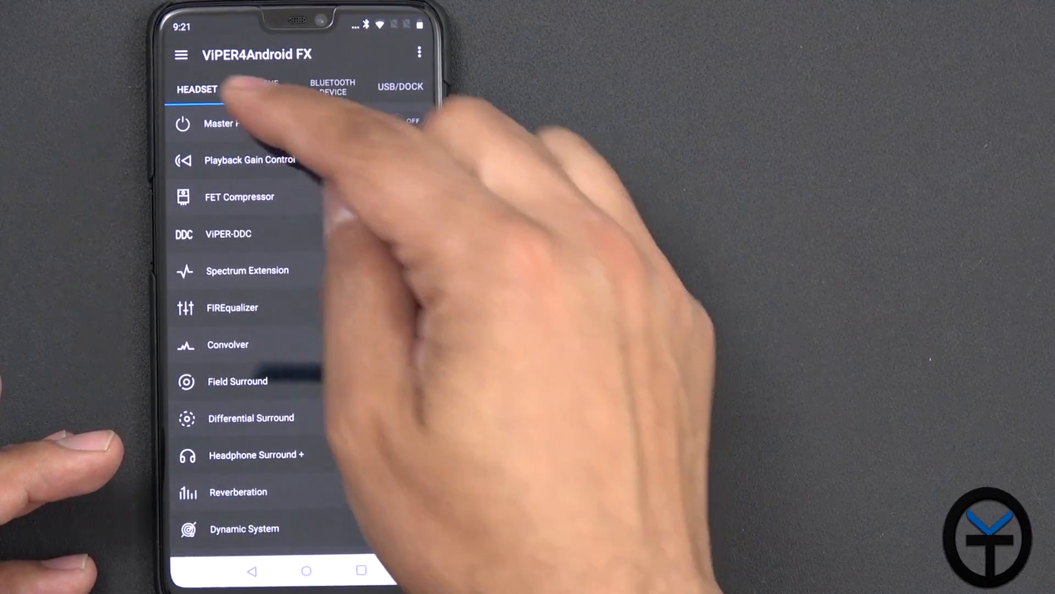
{"action": "left_click", "coordinate": [332, 87]}
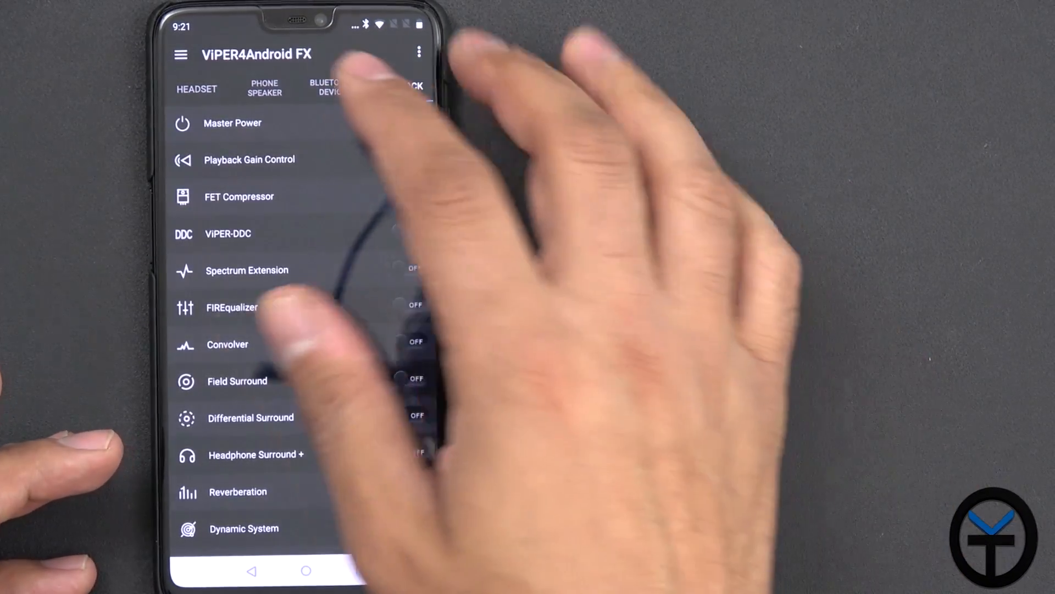
{"action": "left_click", "coordinate": [399, 86]}
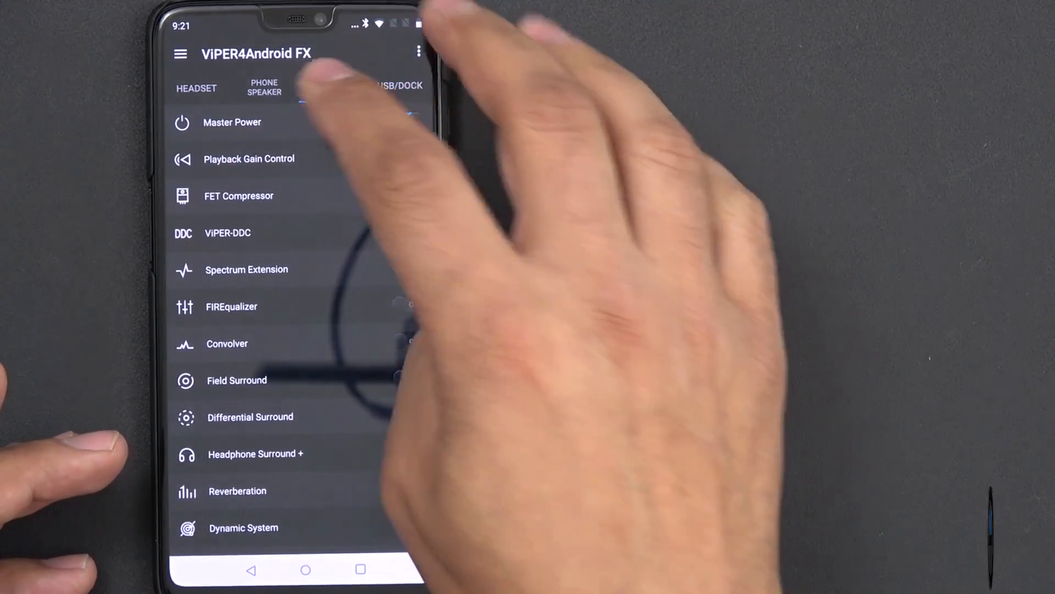
{"action": "left_click", "coordinate": [264, 87]}
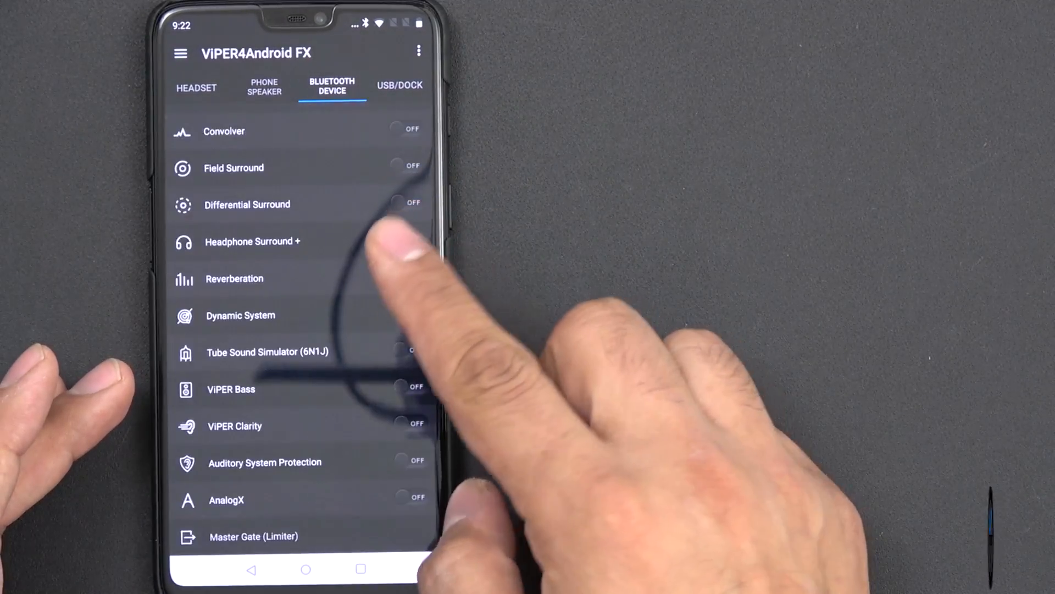
{"action": "left_click", "coordinate": [196, 86]}
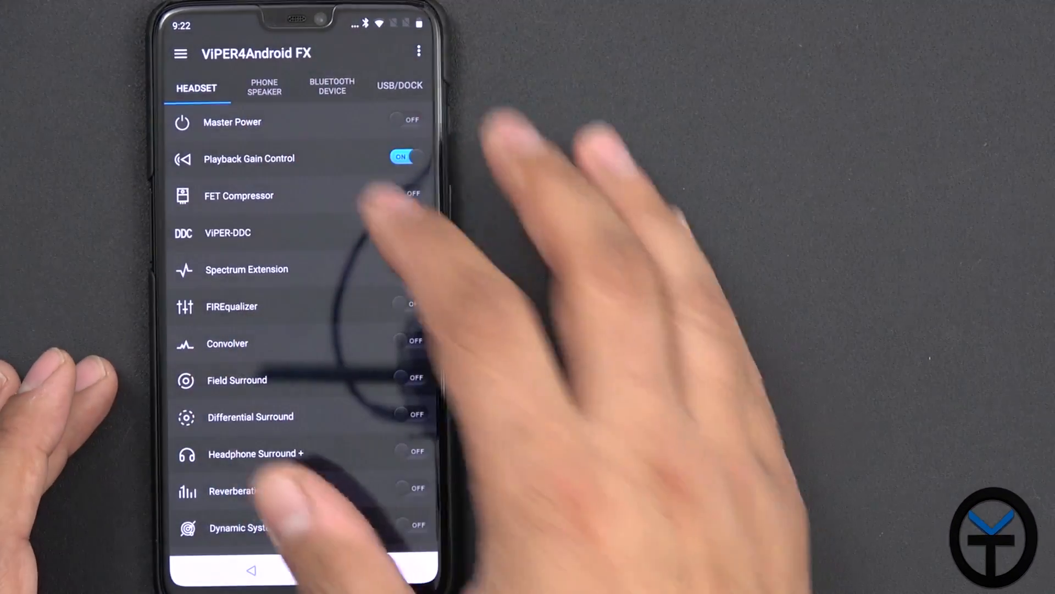
Step: Switch eXtra Loud on for the Phone Speaker profile and return to the home screen
{"action": "left_click", "coordinate": [264, 86]}
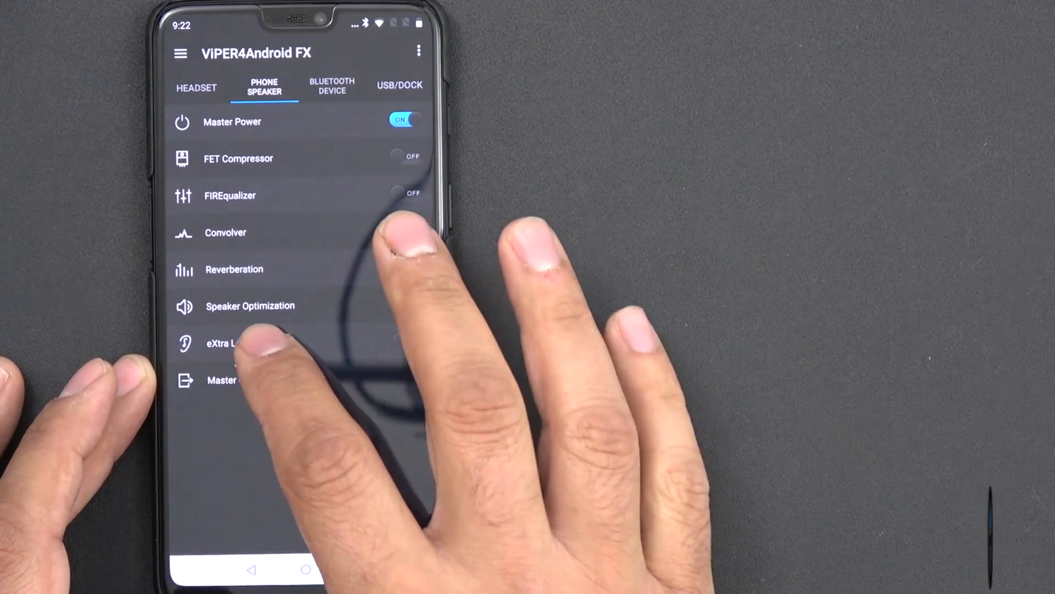
{"action": "left_click", "coordinate": [222, 343]}
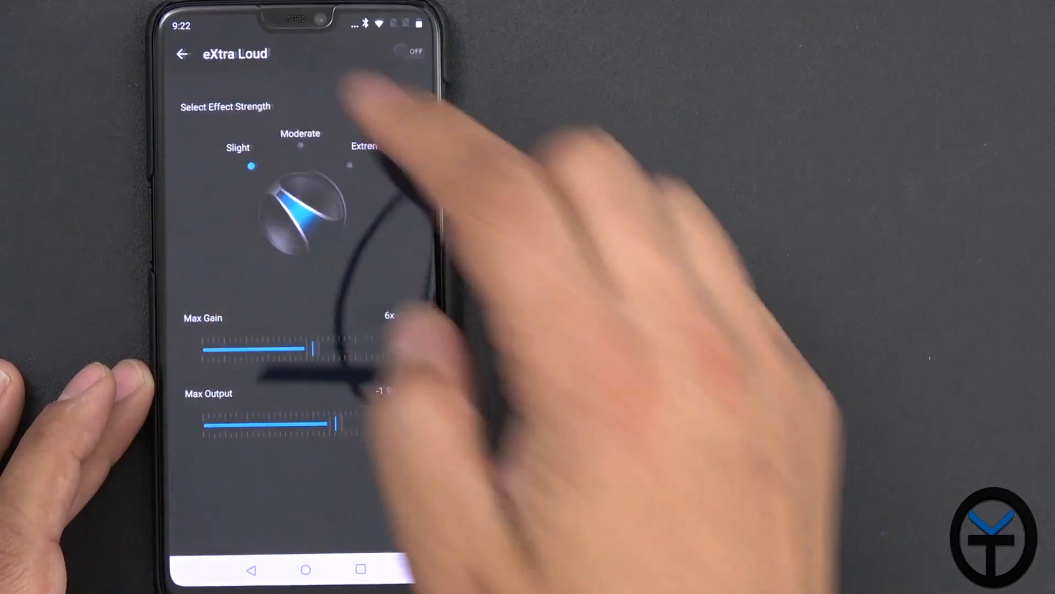
{"action": "left_click", "coordinate": [182, 54]}
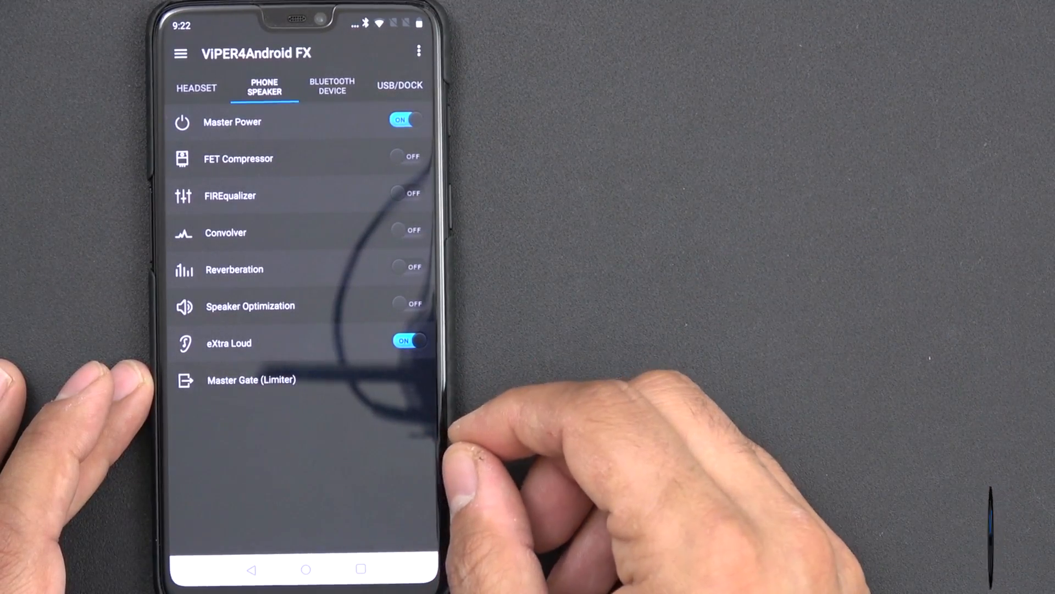
{"action": "left_click", "coordinate": [402, 119]}
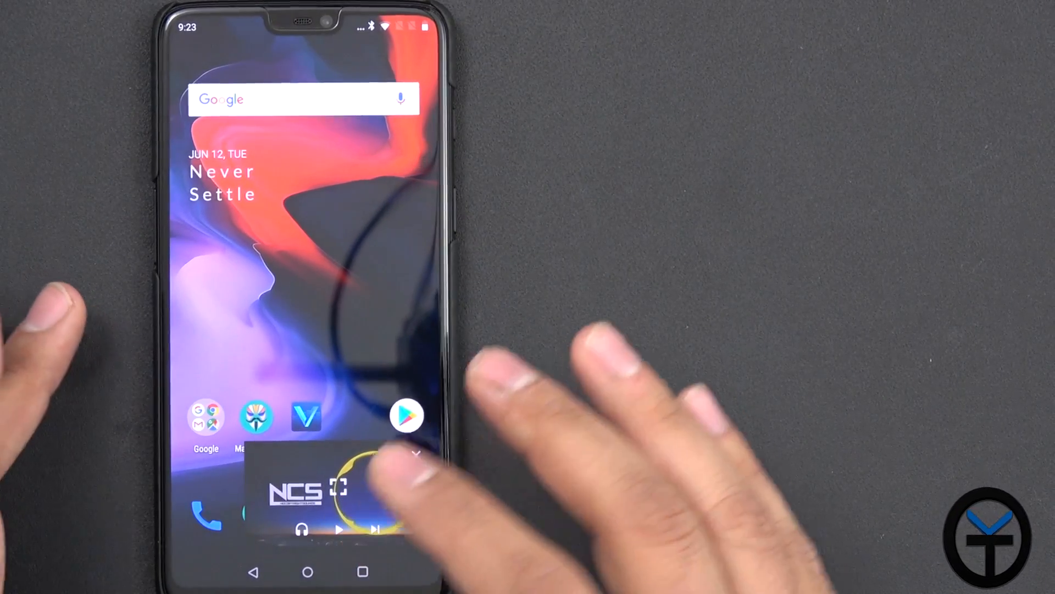
Step: Start the NCS video in the mini player, then enable Phone Speaker Master Power and go into eXtra Loud
{"action": "left_click", "coordinate": [339, 529]}
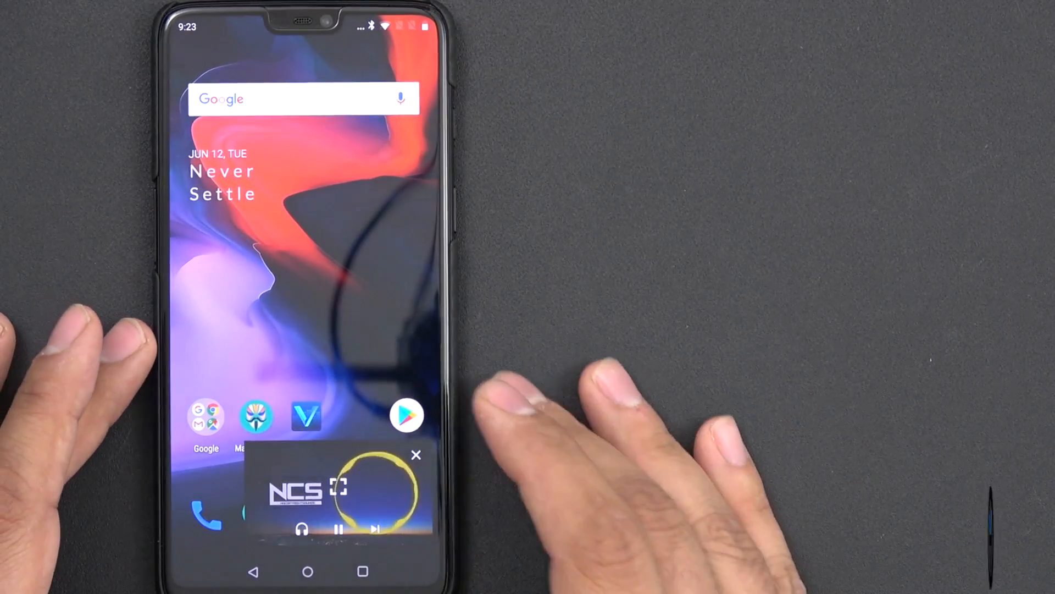
{"action": "left_click", "coordinate": [306, 414]}
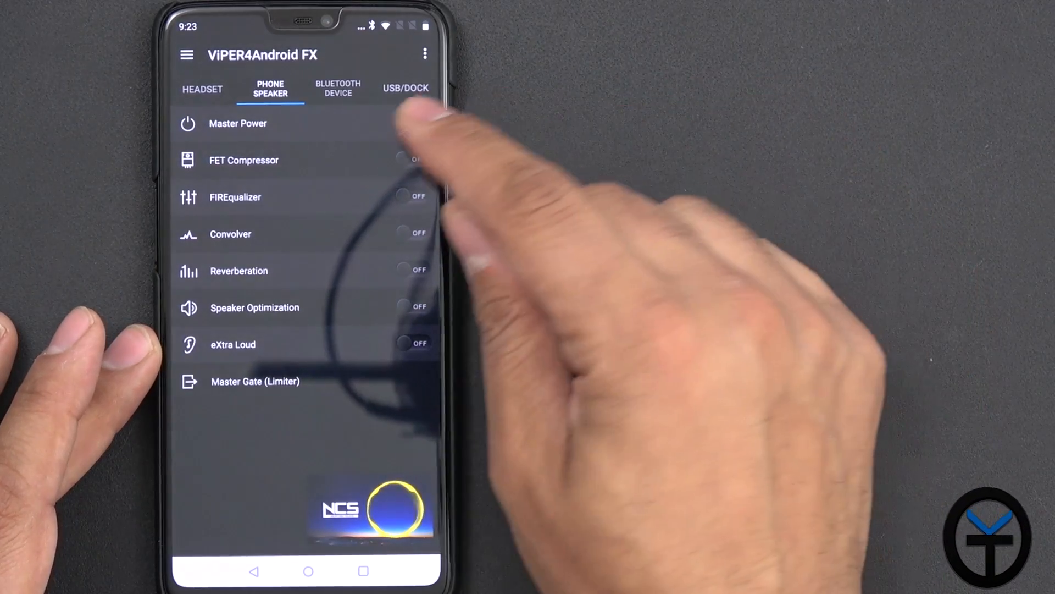
{"action": "left_click", "coordinate": [407, 123]}
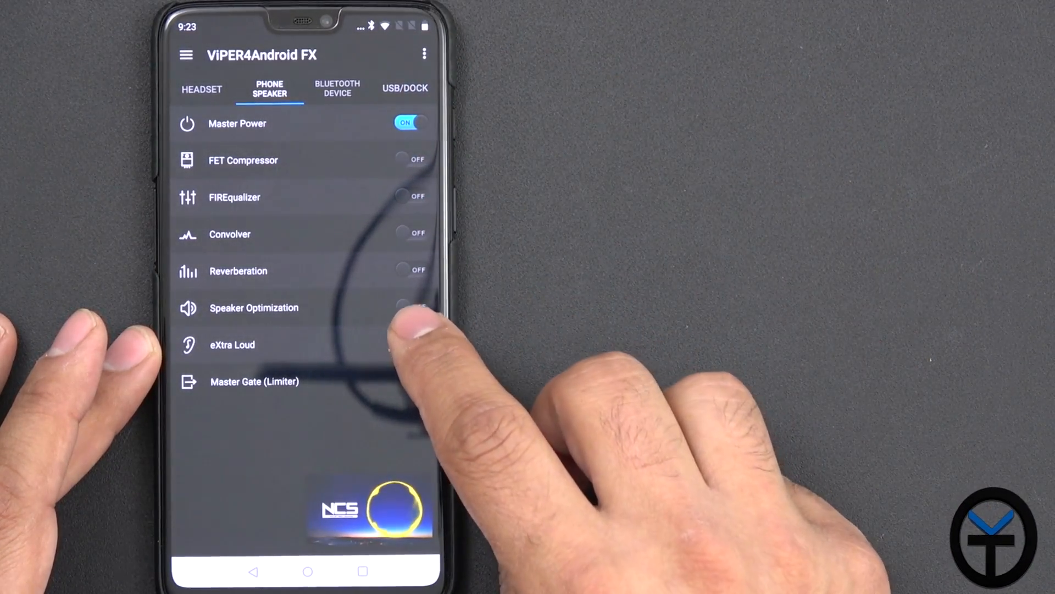
{"action": "left_click", "coordinate": [232, 344]}
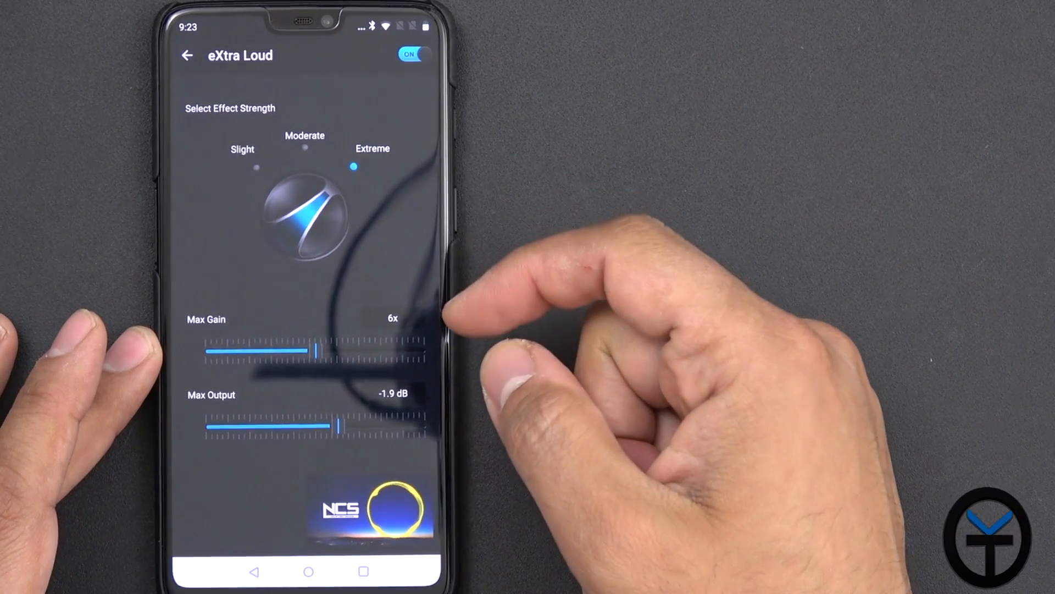
Step: Back on the Phone Speaker list, toggle Master Power off and on to compare the sound
{"action": "left_click", "coordinate": [187, 55]}
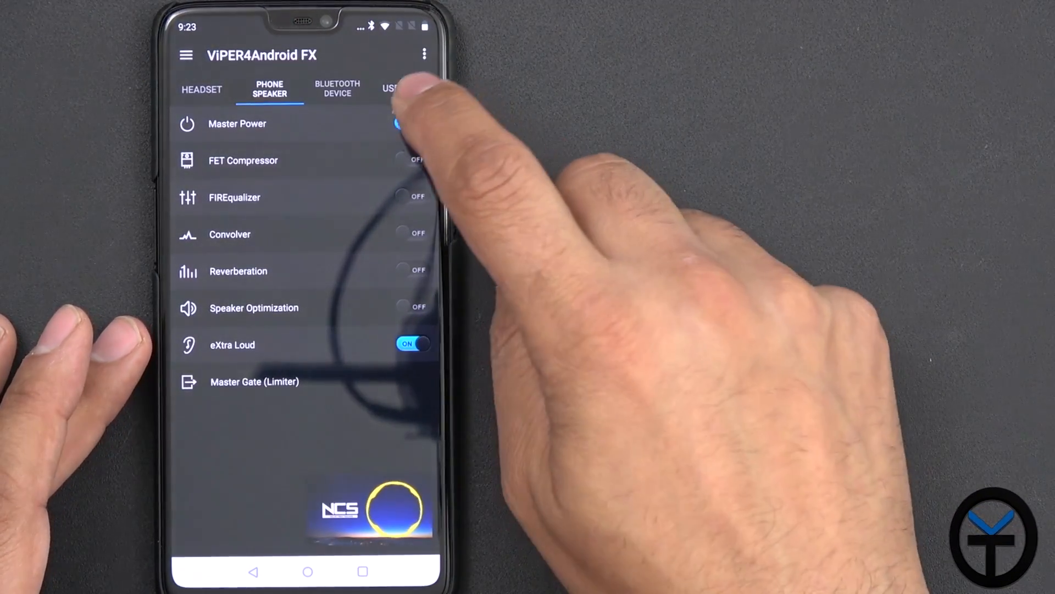
{"action": "left_click", "coordinate": [408, 123]}
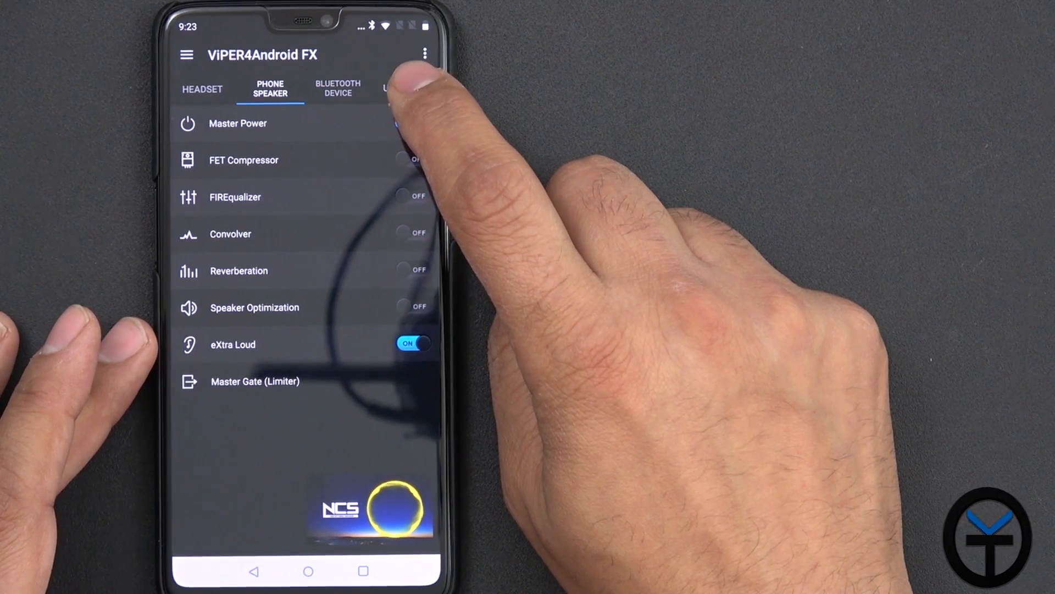
{"action": "left_click", "coordinate": [409, 123]}
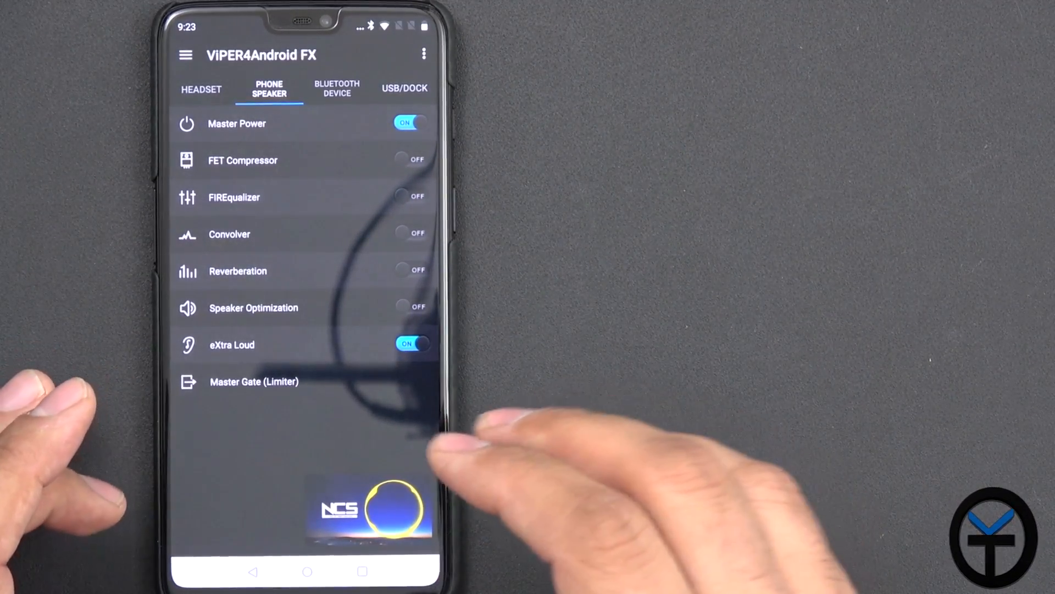
Step: Enable Master Power on the Headset profile, toggling it off and on once to compare
{"action": "left_click", "coordinate": [201, 88]}
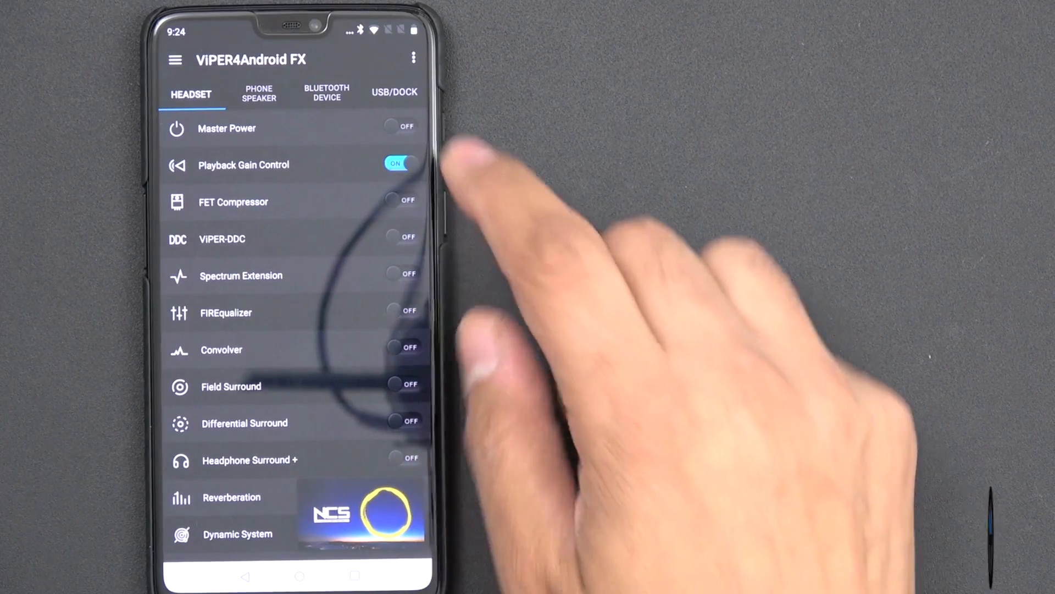
{"action": "left_click", "coordinate": [399, 128]}
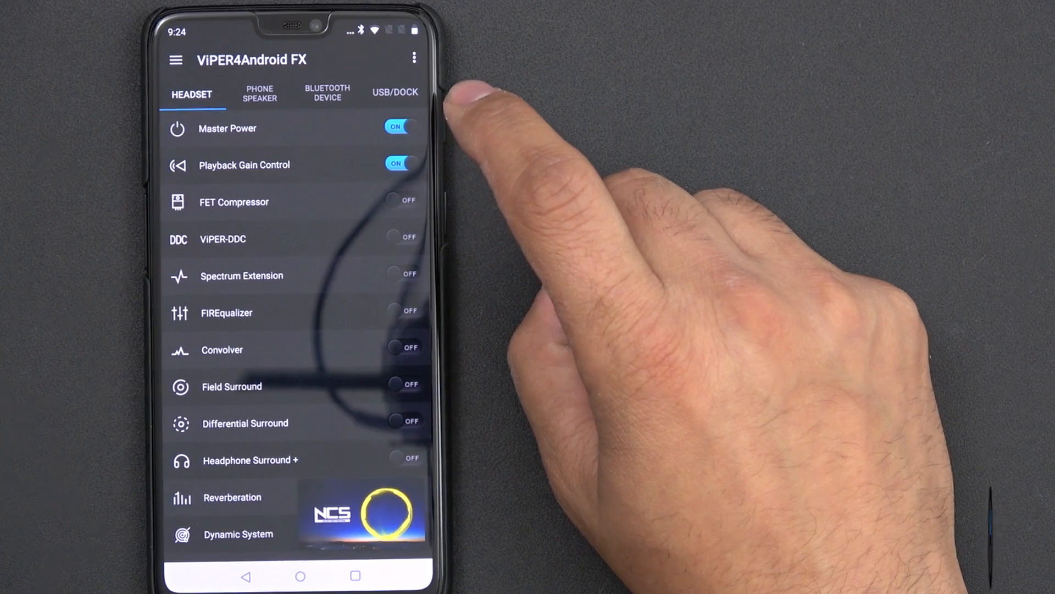
{"action": "left_click", "coordinate": [399, 128]}
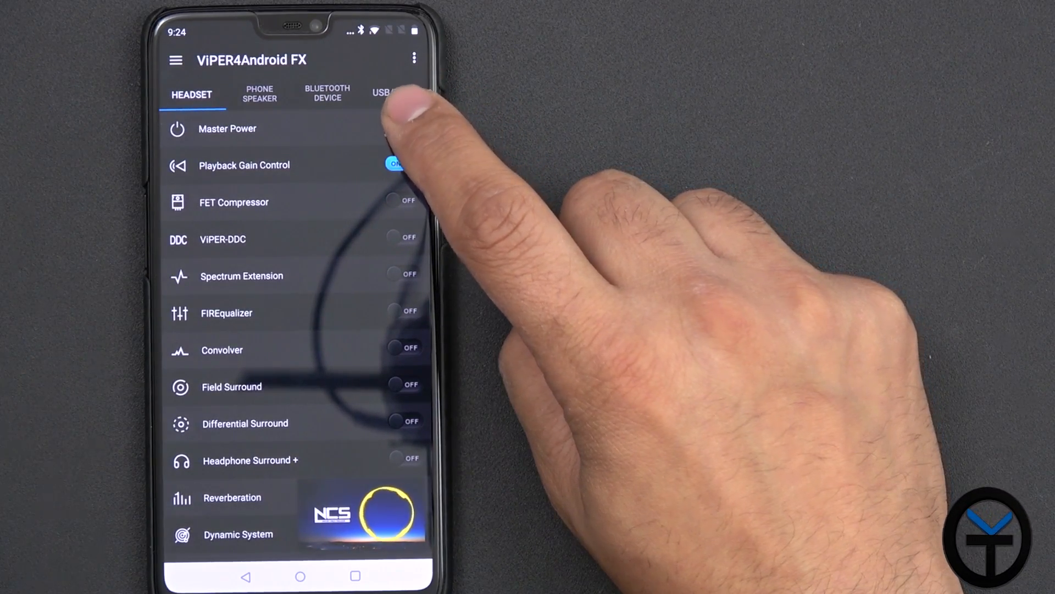
{"action": "left_click", "coordinate": [397, 128]}
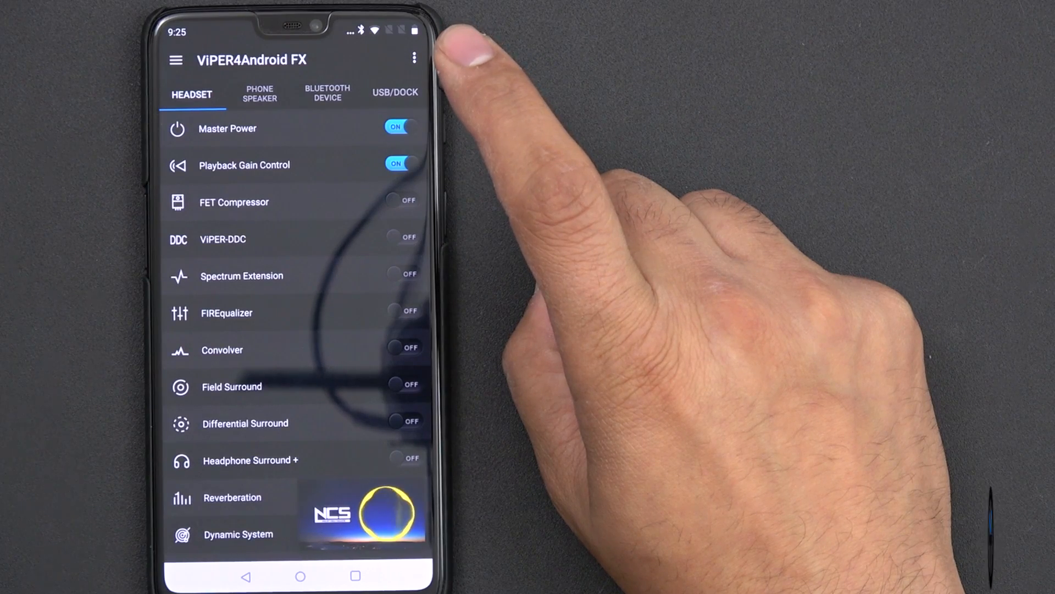